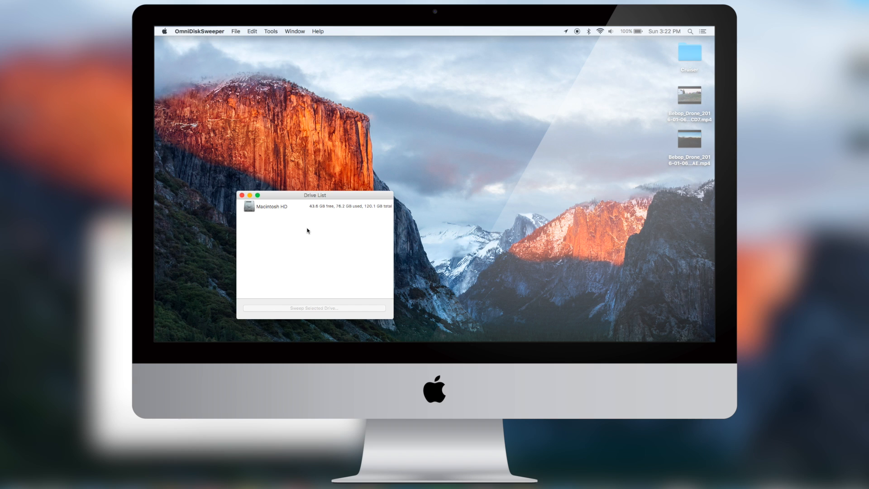
# Select Macintosh HD in the Drive List and sweep it to list folders by size
pyautogui.click(272, 206)
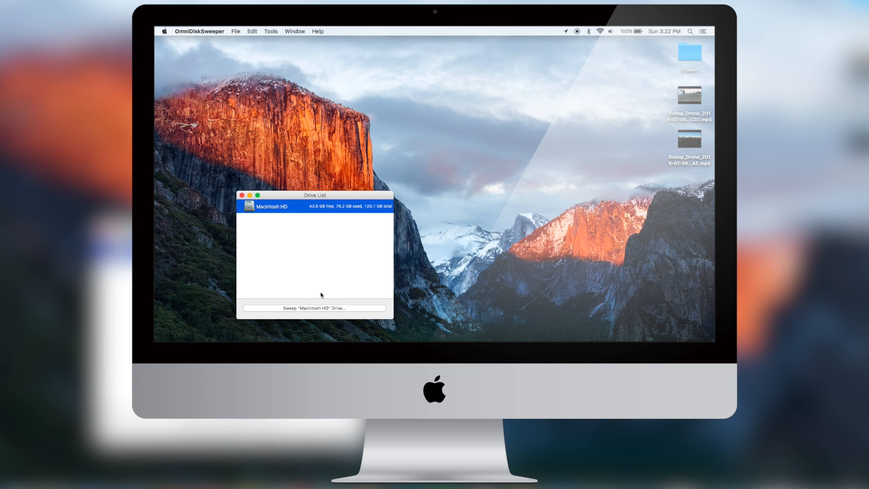
pyautogui.click(313, 308)
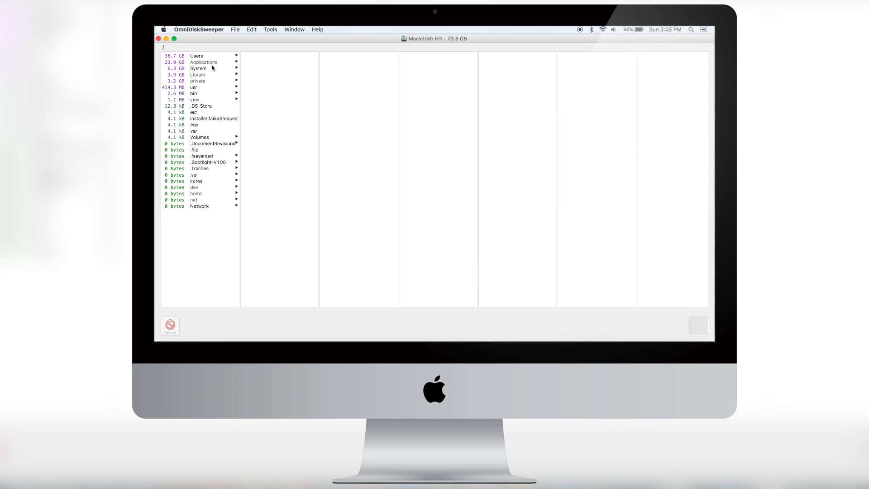
pyautogui.moveTo(208, 69)
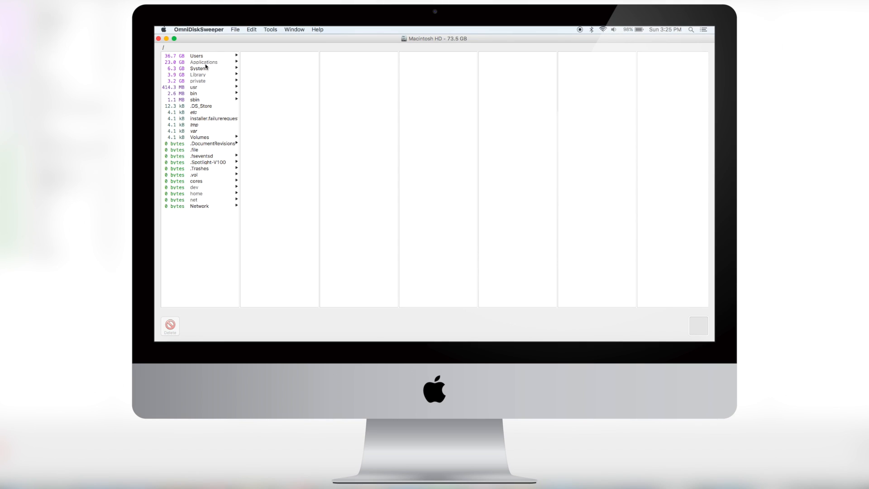
# Browse Applications by size, peek inside Adobe Premiere Pro CC 2015, then select Xcode.app (4.8 GB)
pyautogui.click(203, 62)
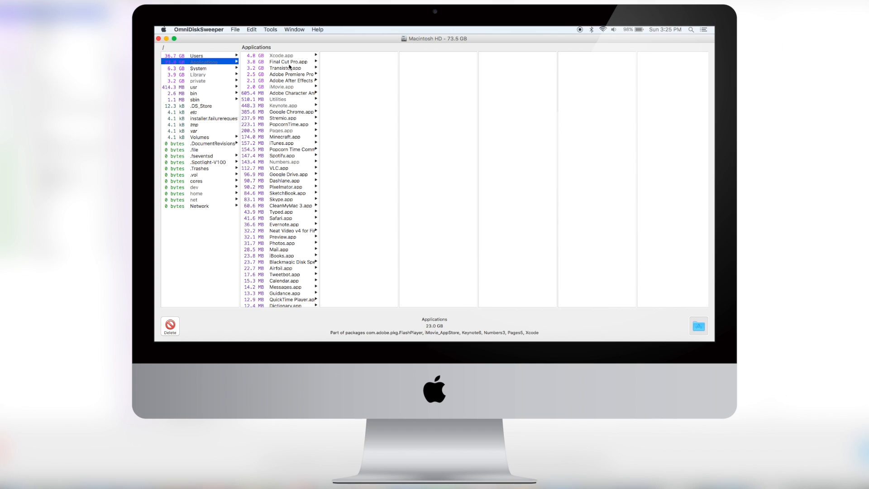
pyautogui.moveTo(287, 77)
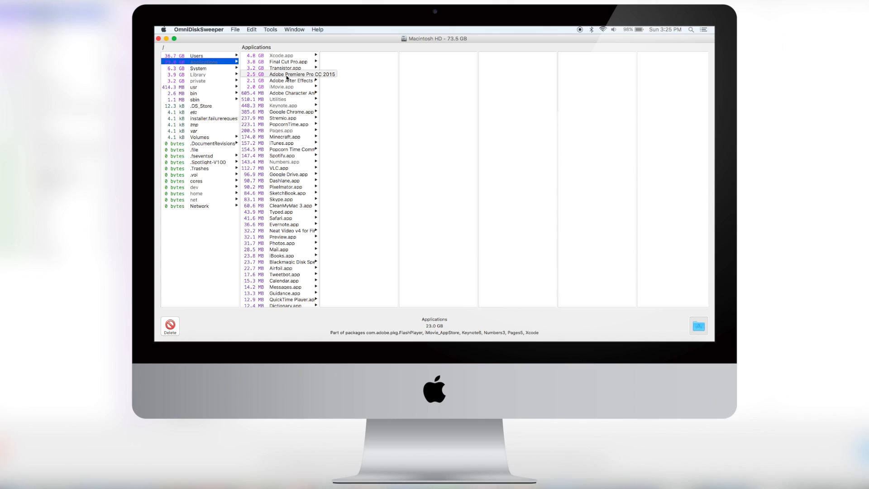
pyautogui.click(299, 74)
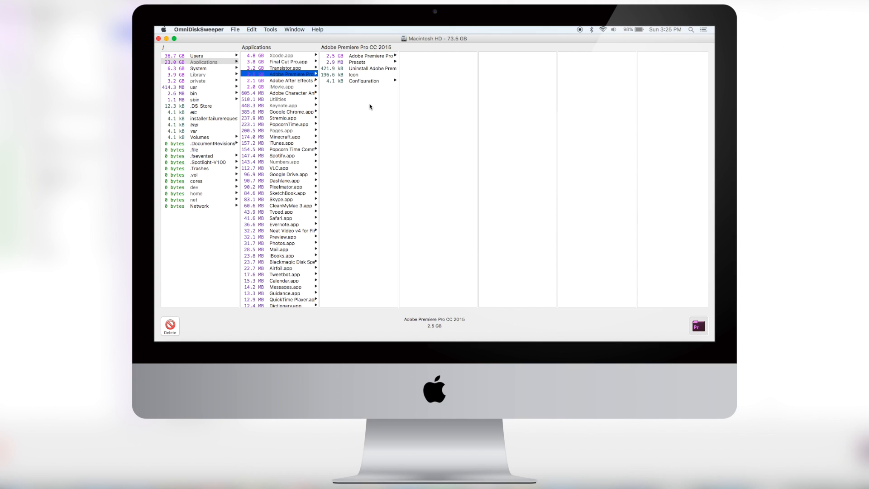
pyautogui.click(369, 56)
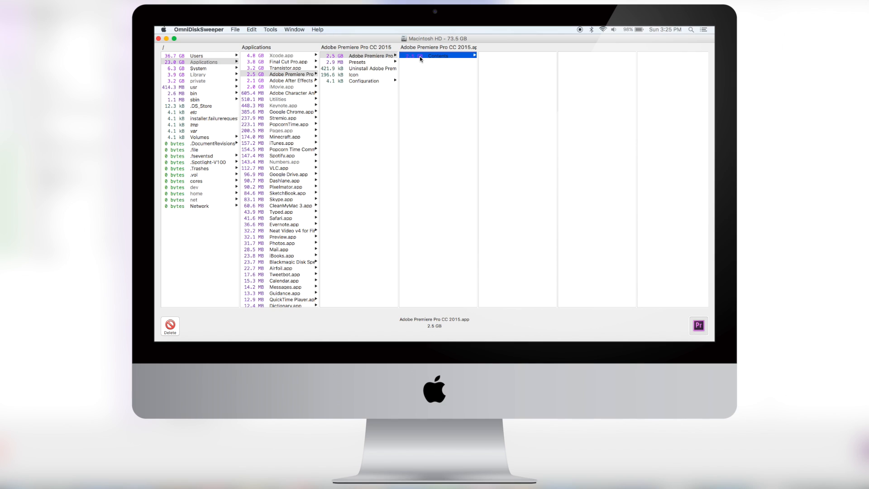
pyautogui.click(438, 55)
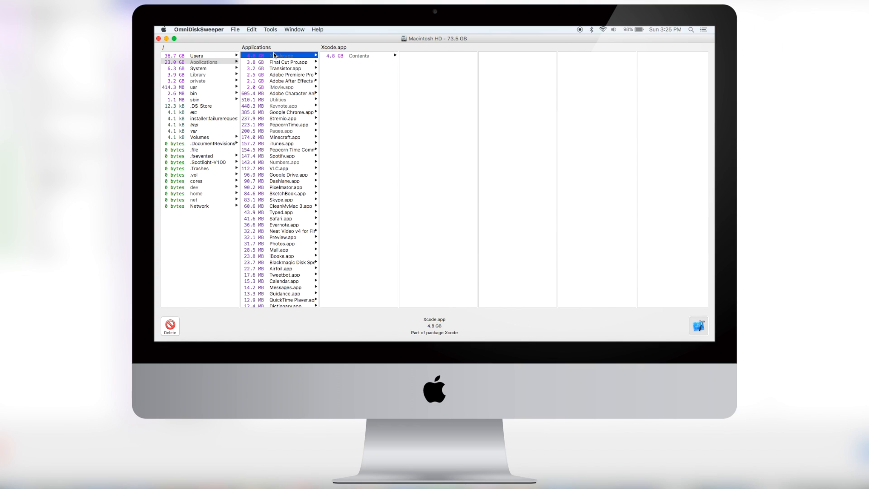
# Drill into System Library Speech Recognizers, then return to the top-level Library folder
pyautogui.click(198, 74)
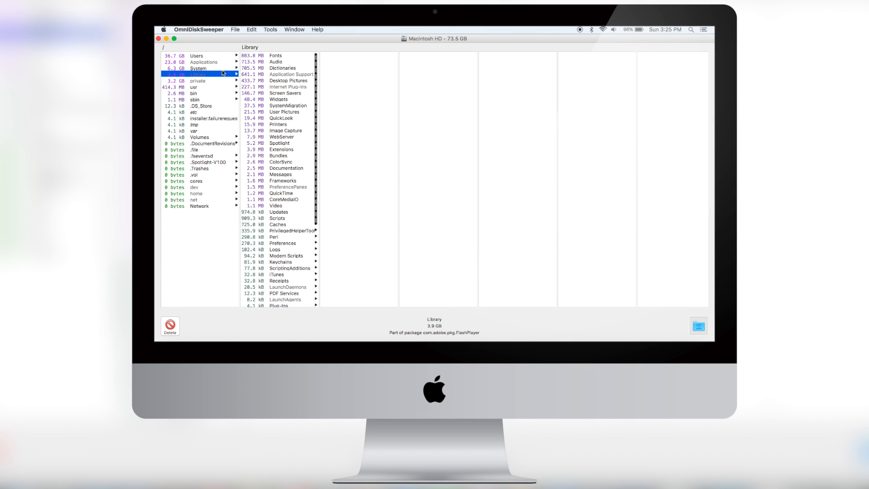
pyautogui.click(198, 68)
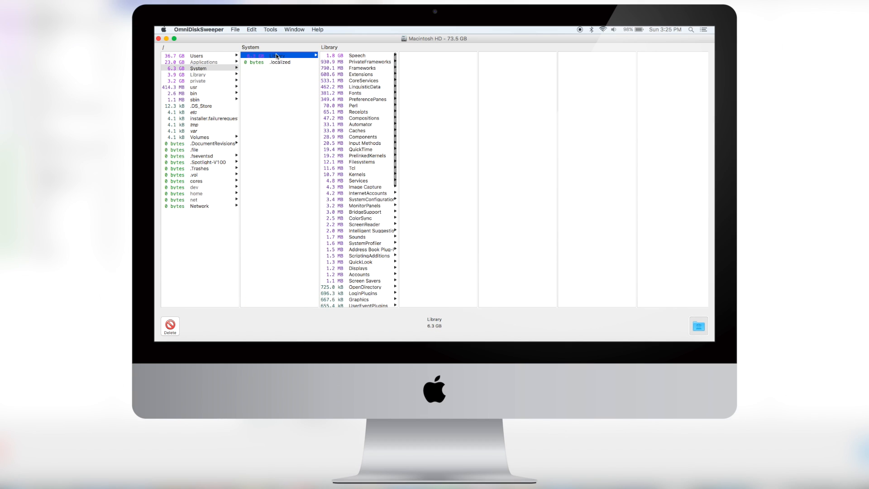
pyautogui.click(356, 54)
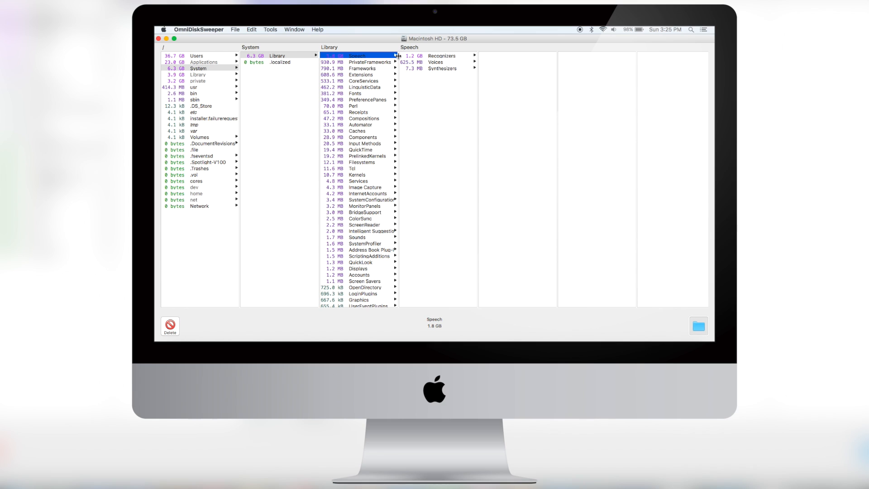
pyautogui.click(441, 55)
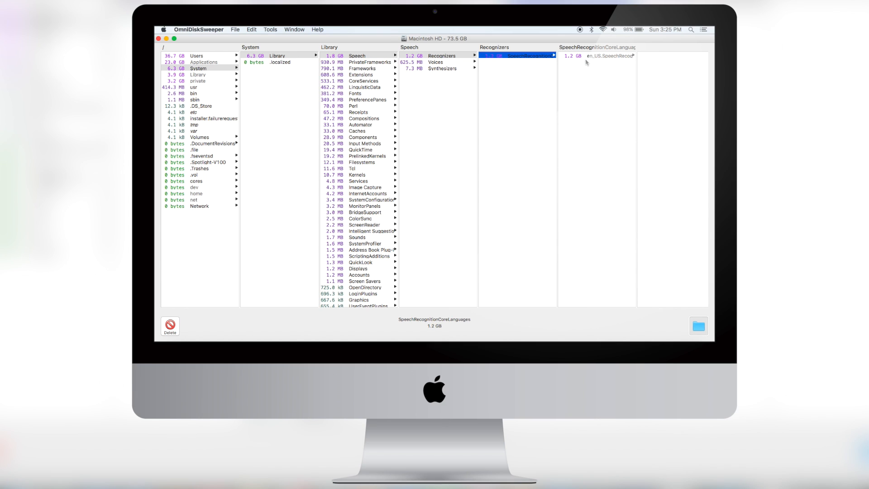
pyautogui.moveTo(331, 80)
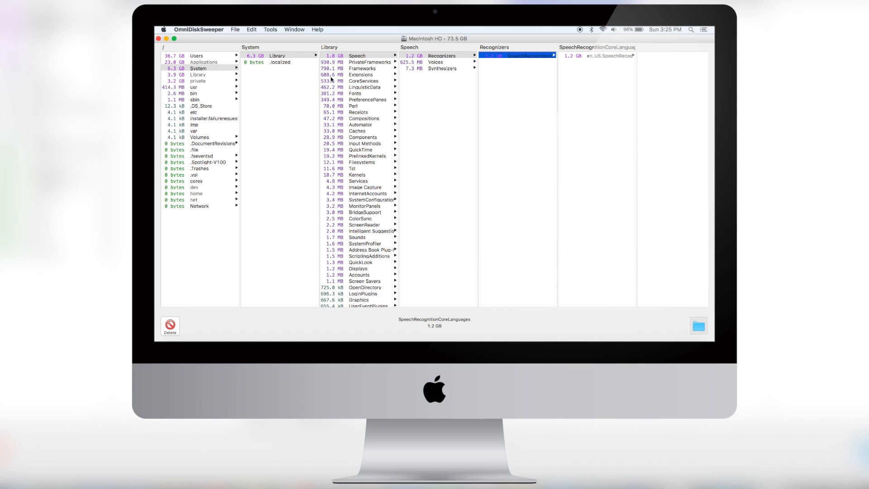
pyautogui.click(200, 75)
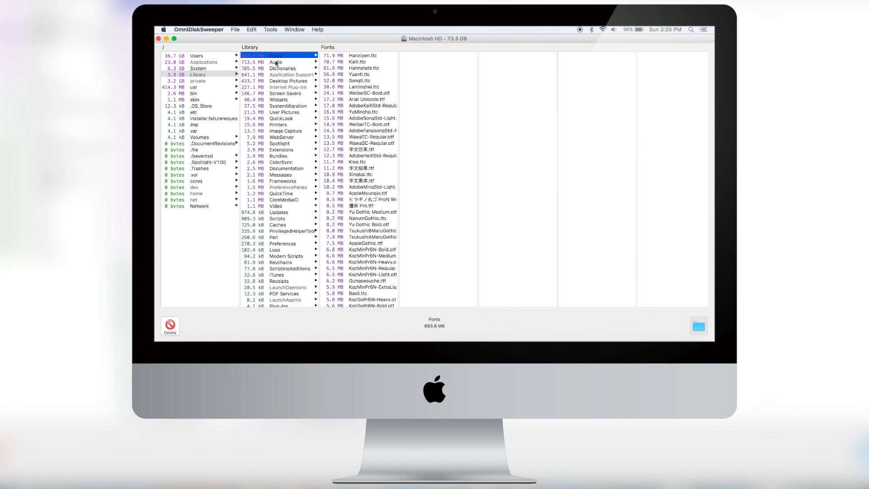
# Open Library's Audio folder (713.5 MB), showing Apple Loops at 447.6 MB
pyautogui.click(276, 62)
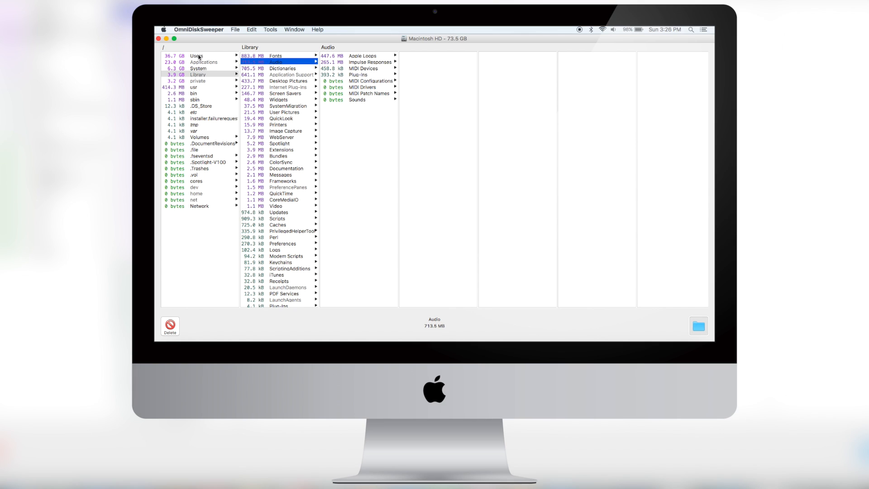
pyautogui.moveTo(204, 63)
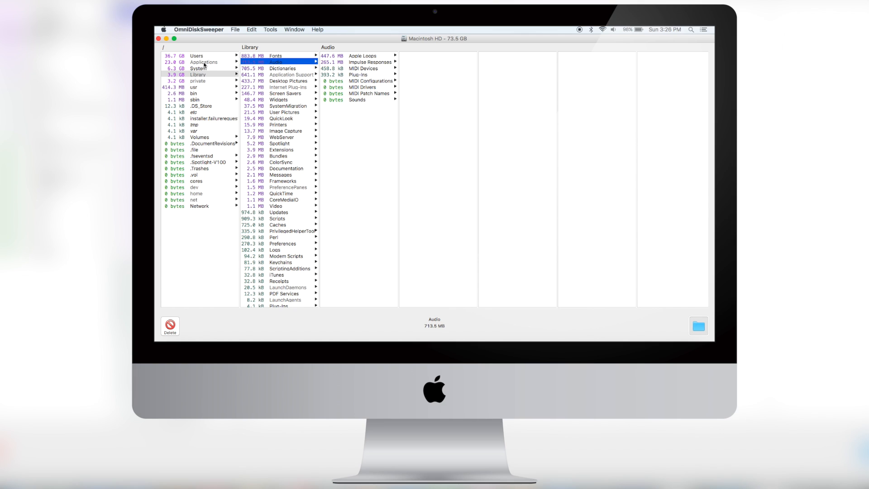
# Check private/var contents, then open the Users folder (36.7 GB)
pyautogui.click(197, 81)
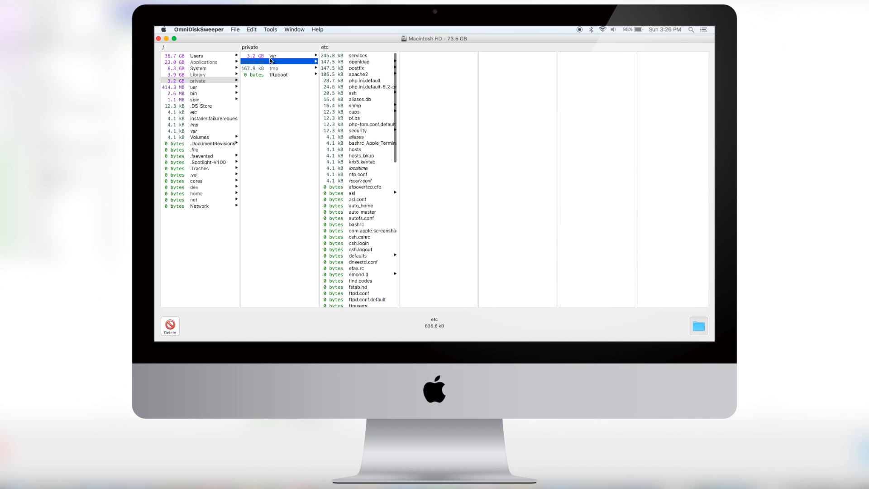
pyautogui.click(273, 55)
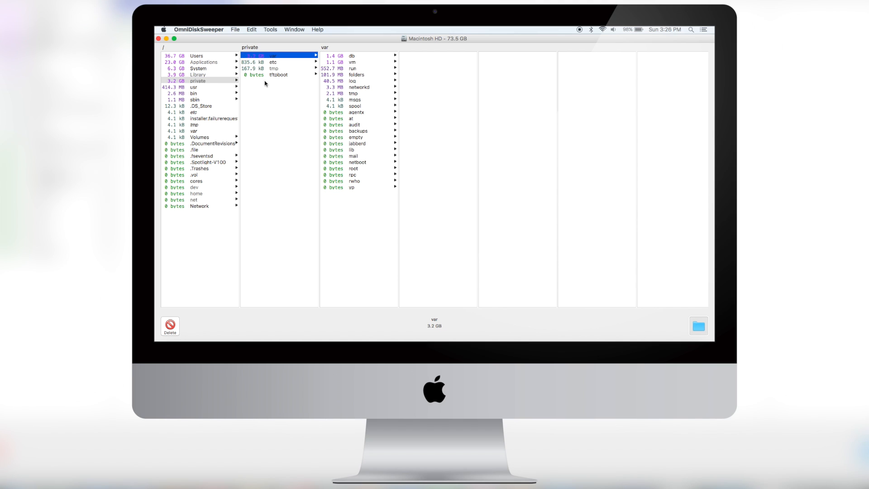
pyautogui.moveTo(201, 82)
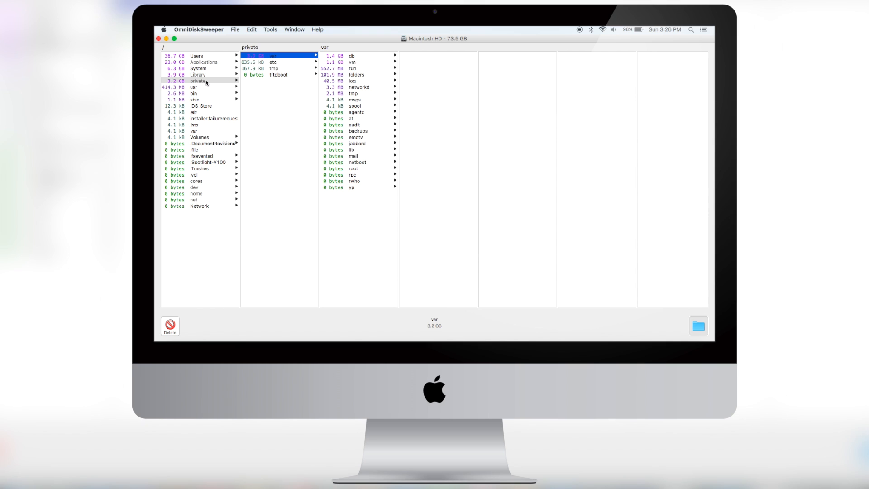
pyautogui.moveTo(199, 57)
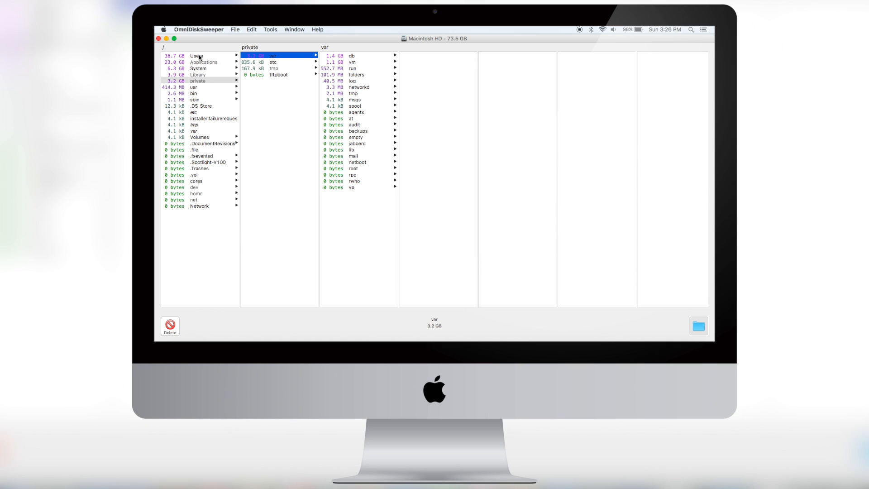
pyautogui.click(196, 55)
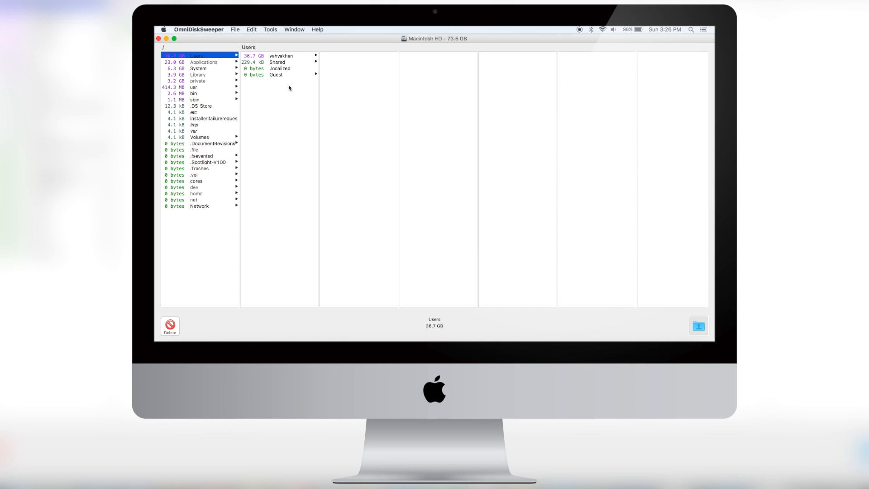
# Open the user's home folder (36.7 GB), with Desktop largest at 13.0 GB
pyautogui.click(281, 56)
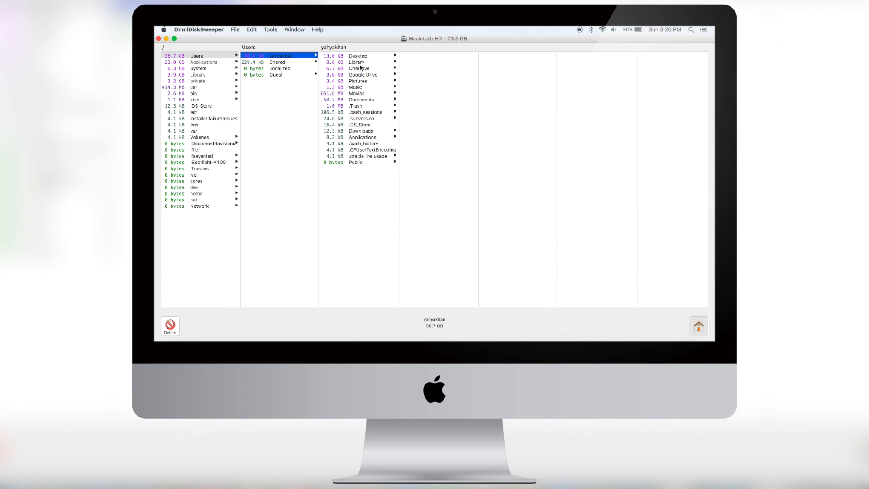
pyautogui.moveTo(355, 81)
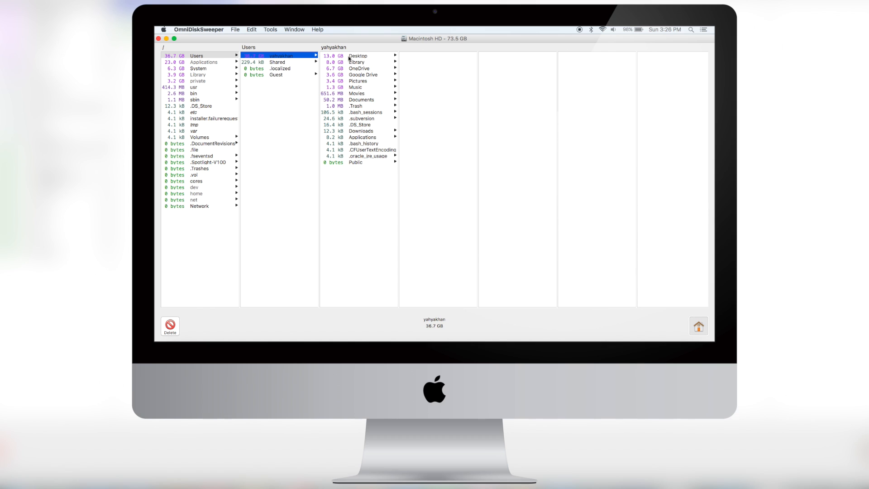
pyautogui.moveTo(369, 92)
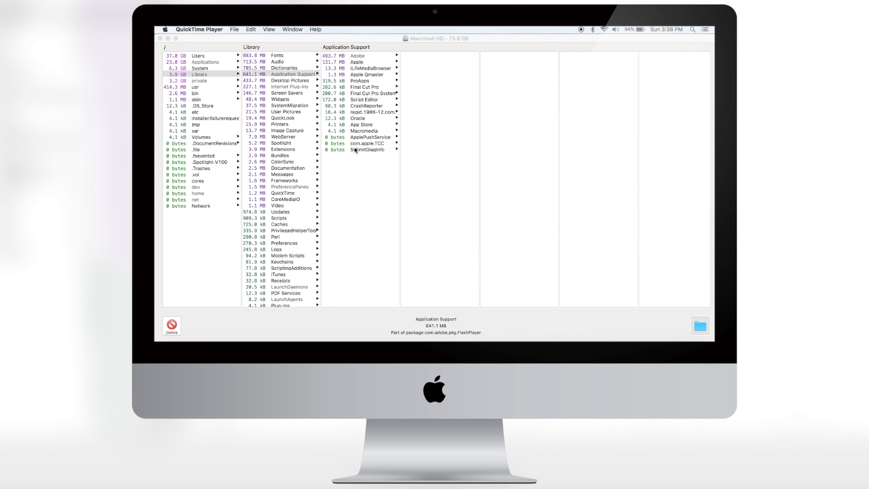
pyautogui.moveTo(345, 54)
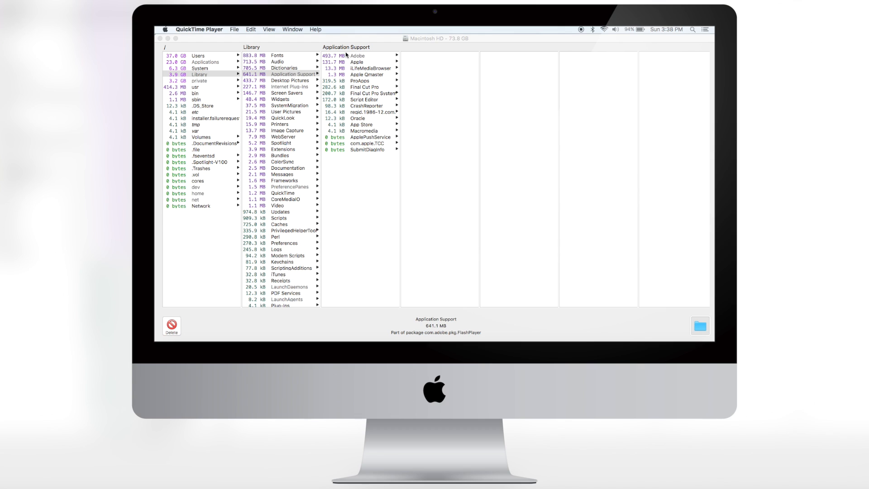